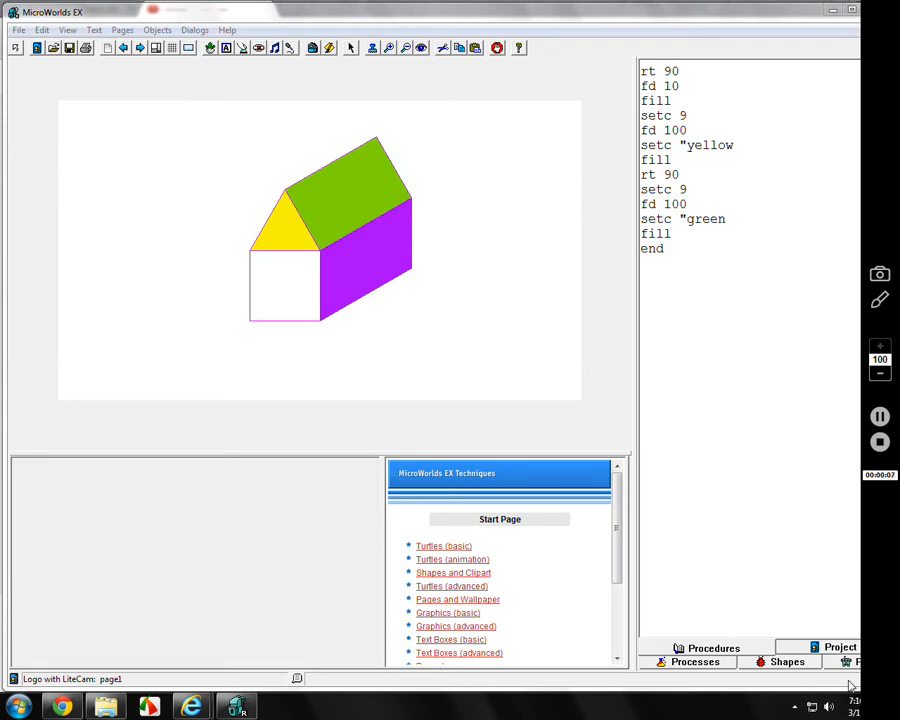
{"action": "mouse_move", "coordinate": [32, 474]}
{"action": "type", "text": "cg"}
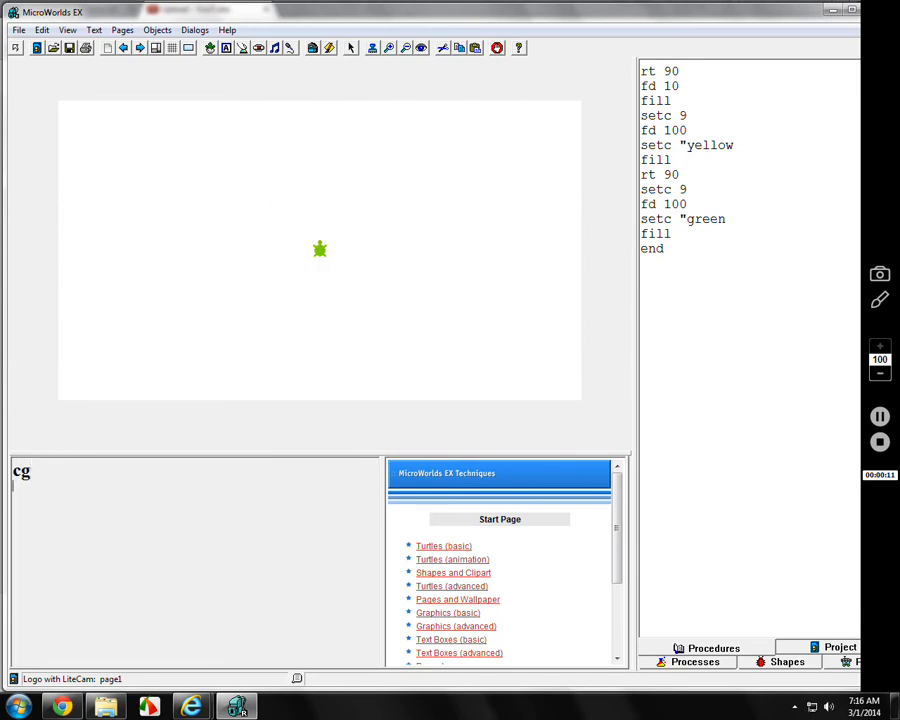
- Clear the graphics with cg and begin the seth heading command
{"action": "type", "text": "seth 0"}
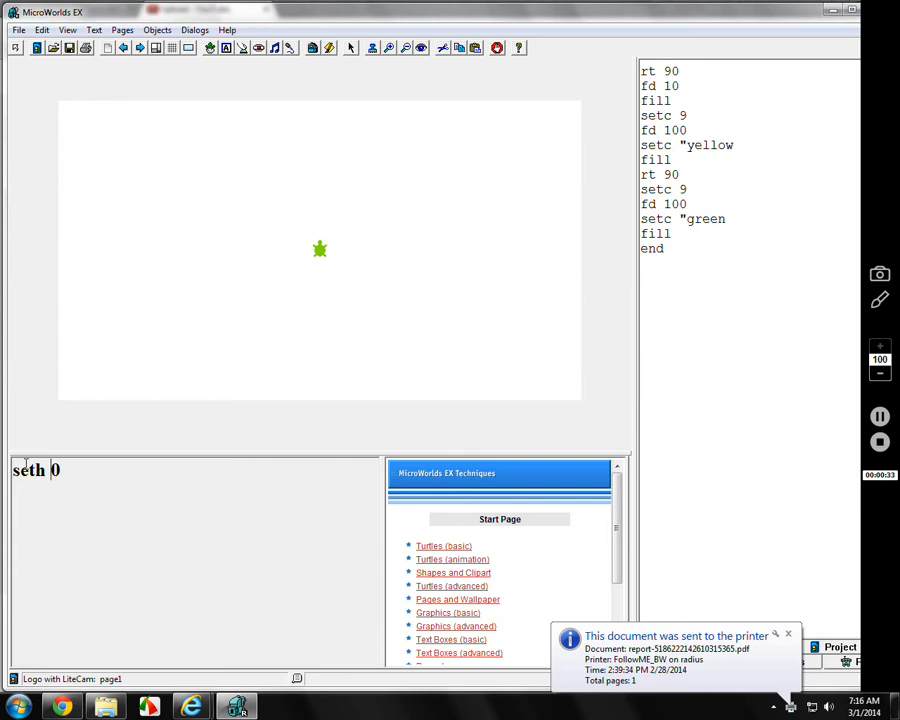
- Recolour the turtle with setc 9 and turn it to headings 0 and 90
{"action": "type", "text": "set"}
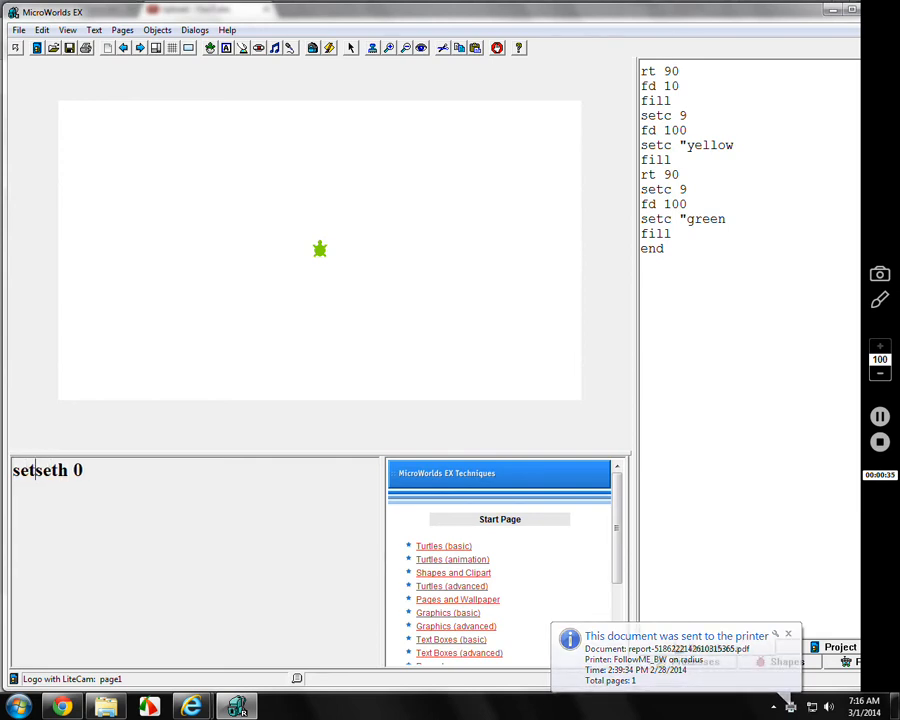
{"action": "type", "text": "setc 9"}
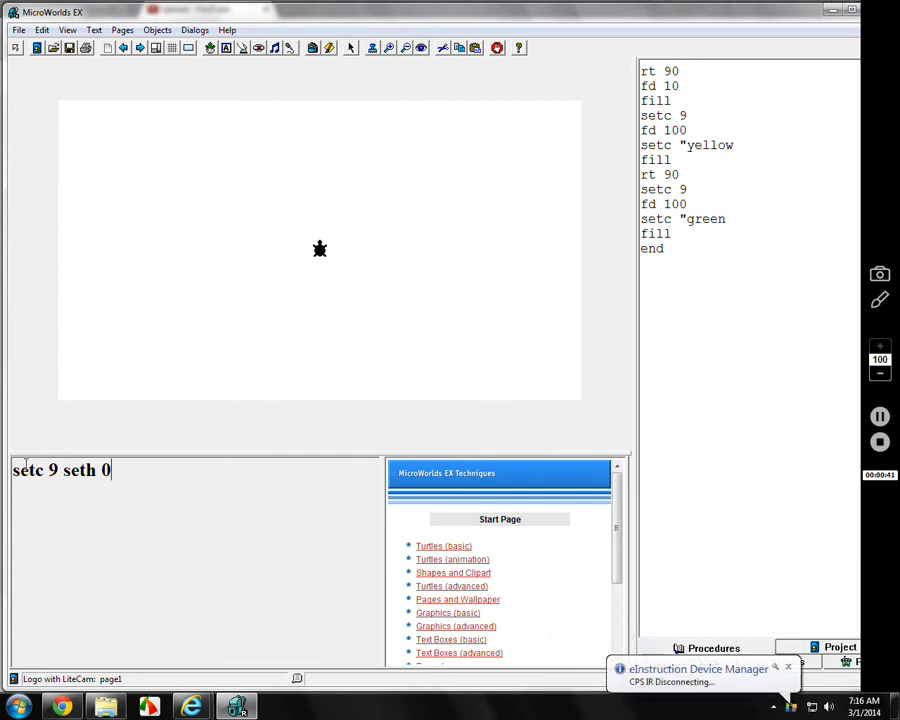
{"action": "key", "text": "Backspace"}
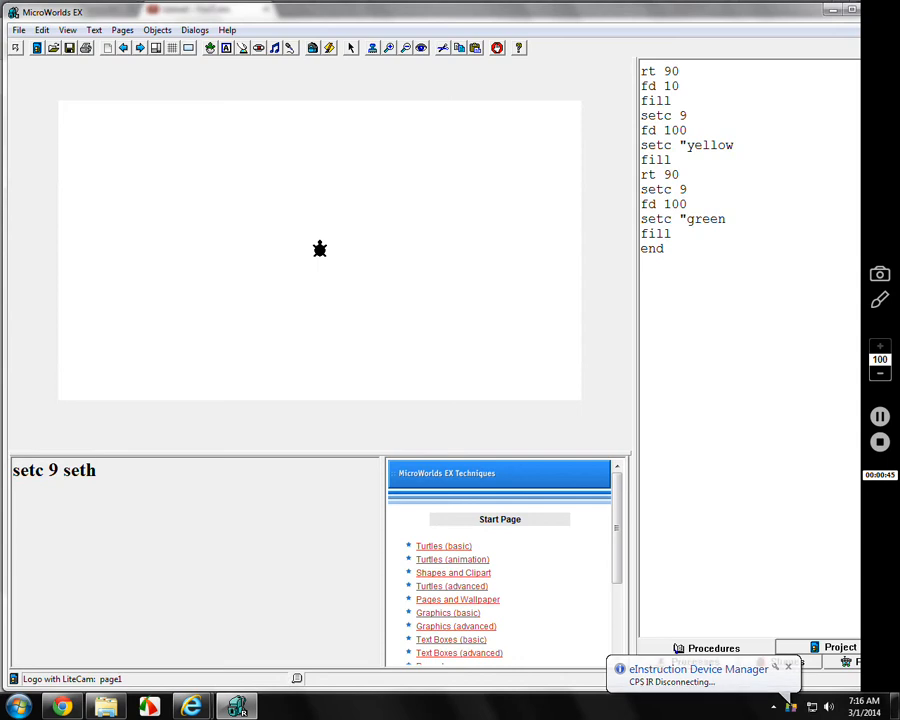
{"action": "type", "text": "90"}
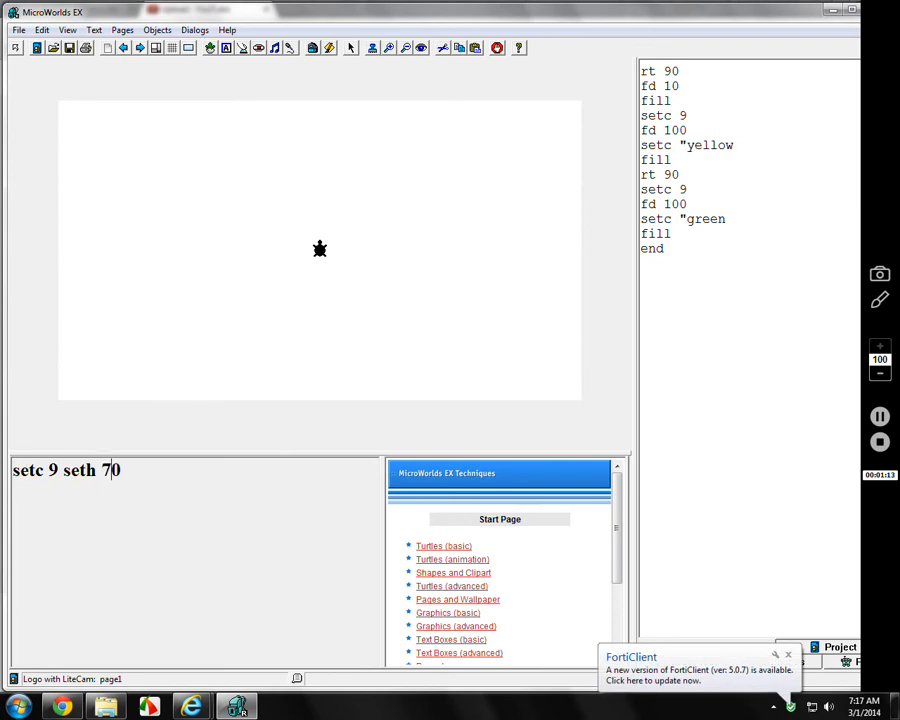
- Rerun the heading command with 720 and then 45 degrees
{"action": "type", "text": "2"}
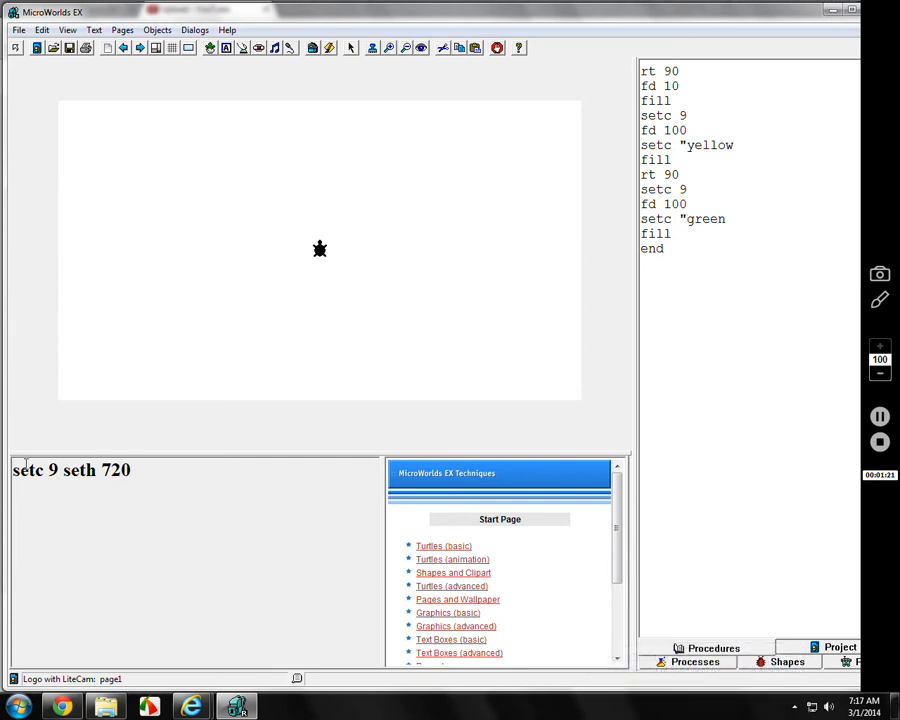
{"action": "key", "text": "BackSpace"}
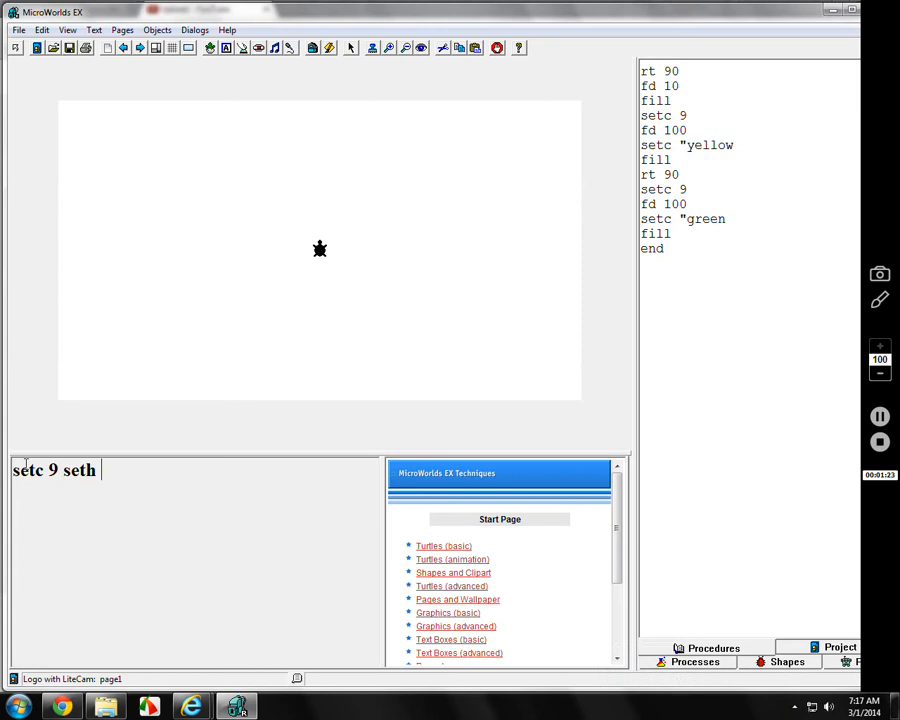
{"action": "type", "text": "45"}
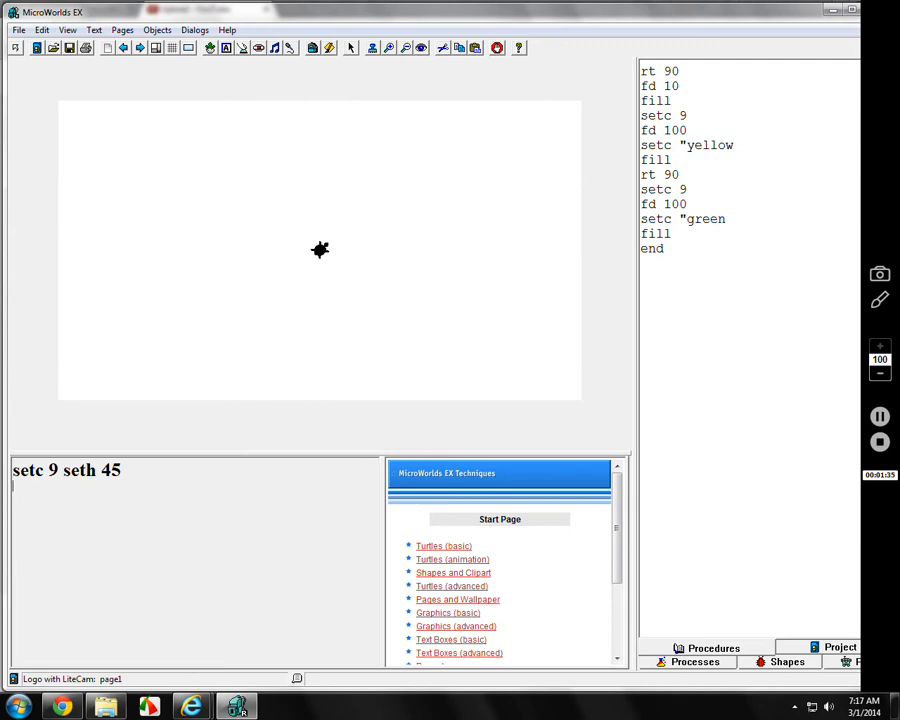
{"action": "key", "text": "BackSpace"}
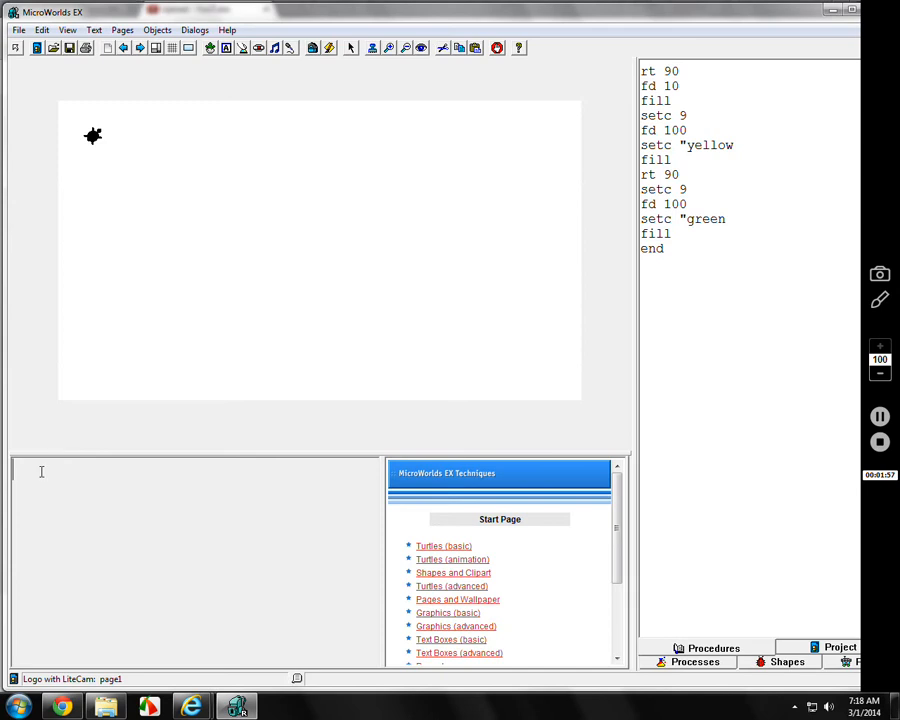
- Report the turtle's position as -323 162 with show pos, then replace the command with cg
{"action": "type", "text": "show pos"}
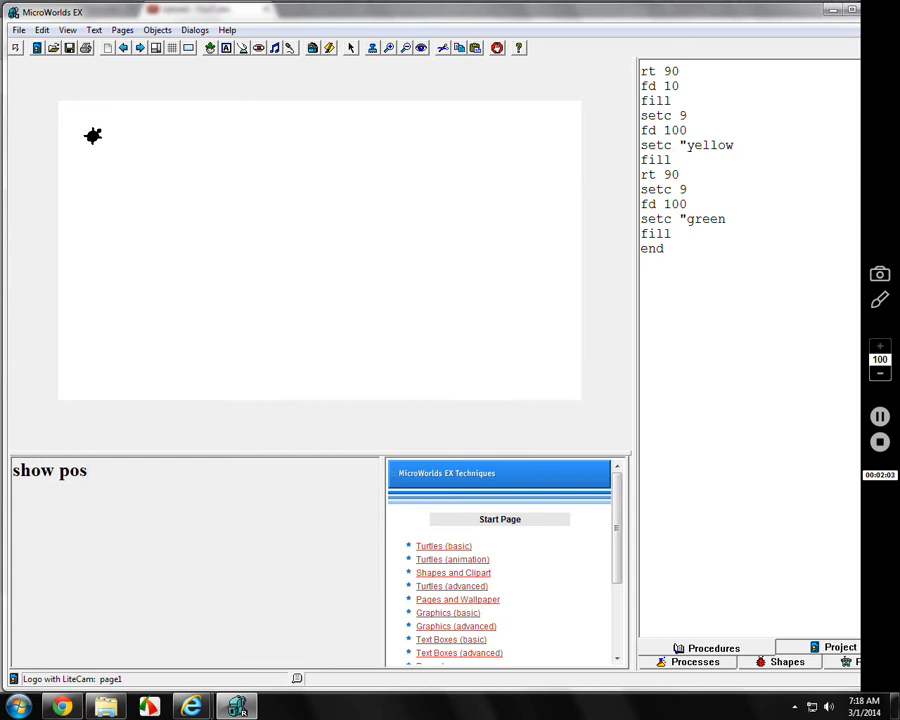
{"action": "key", "text": "Return"}
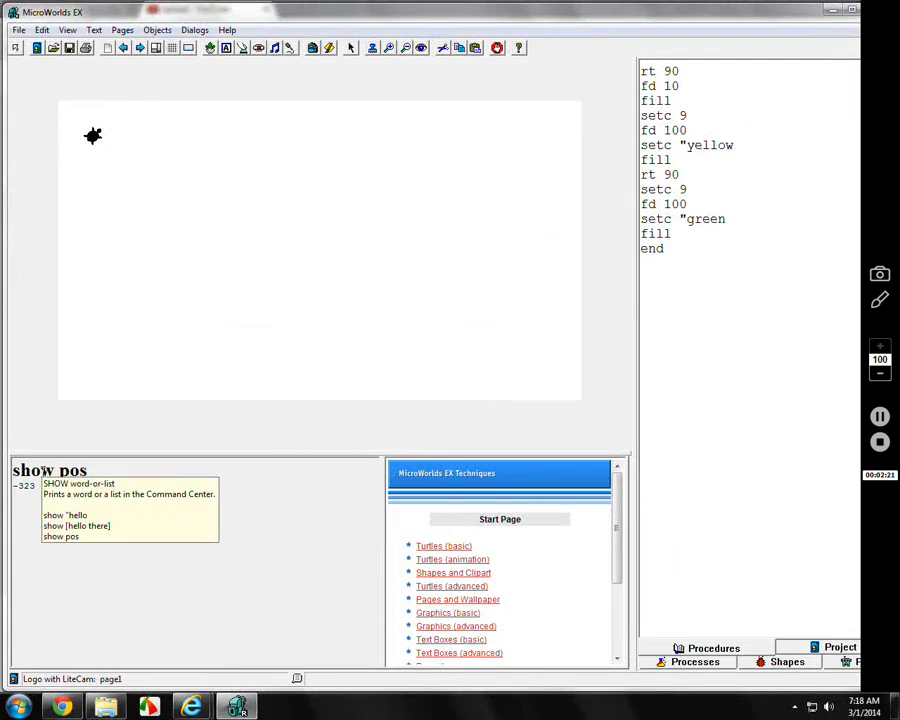
{"action": "mouse_move", "coordinate": [332, 272]}
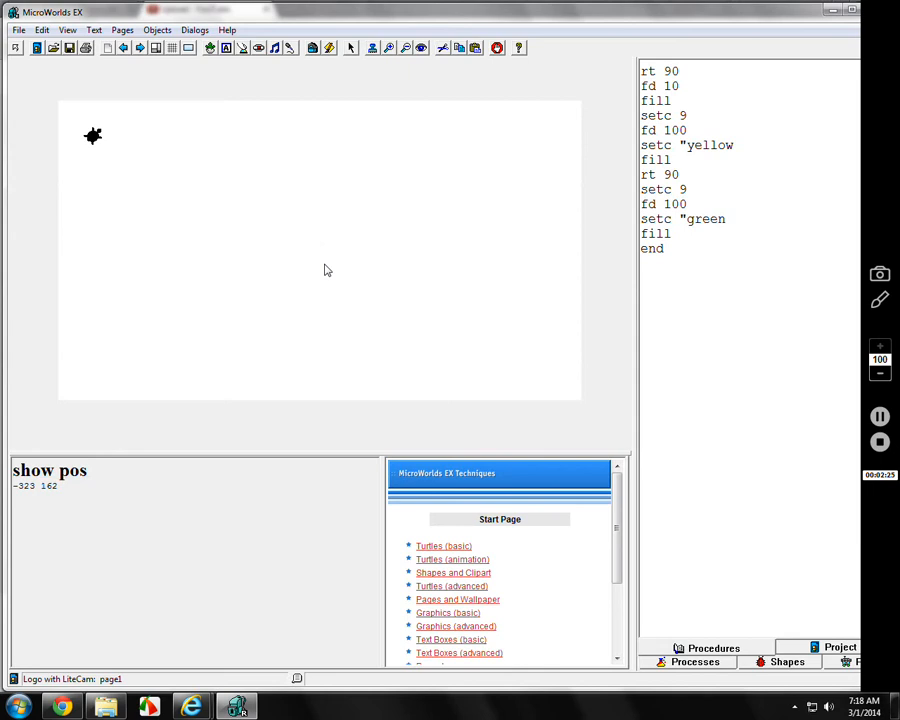
{"action": "double_click", "coordinate": [48, 470]}
{"action": "type", "text": "cg"}
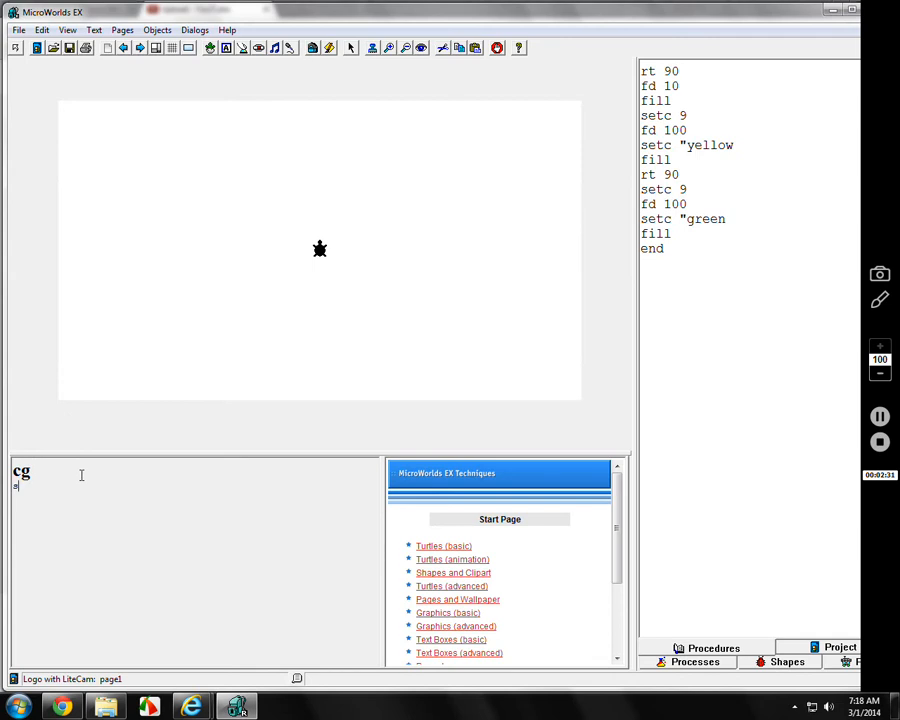
- Run show pos to confirm the centred turtle is at 0 0
{"action": "type", "text": "show pos"}
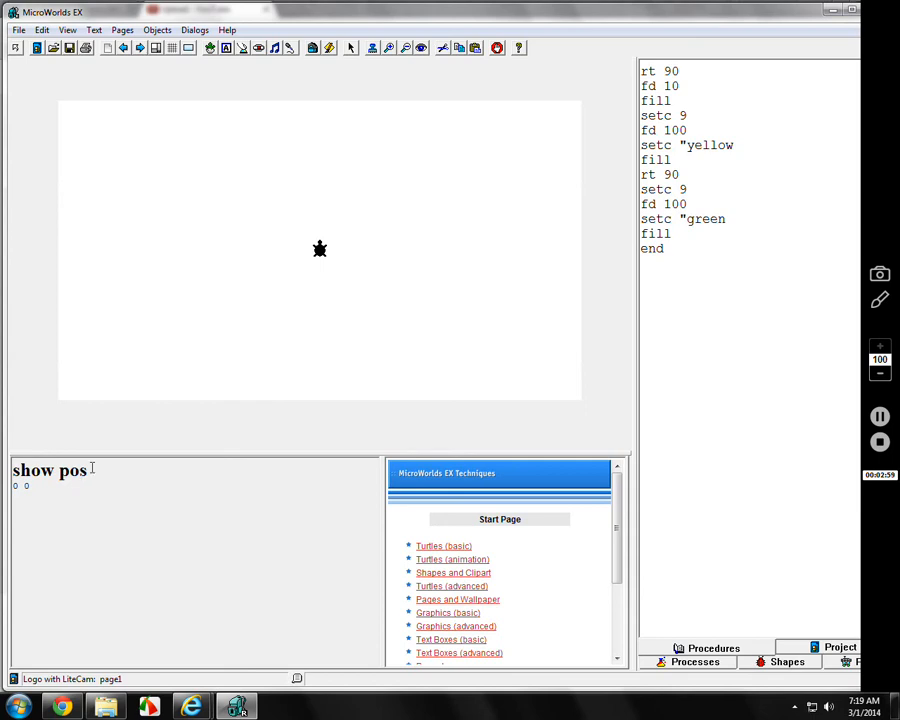
{"action": "mouse_move", "coordinate": [356, 238]}
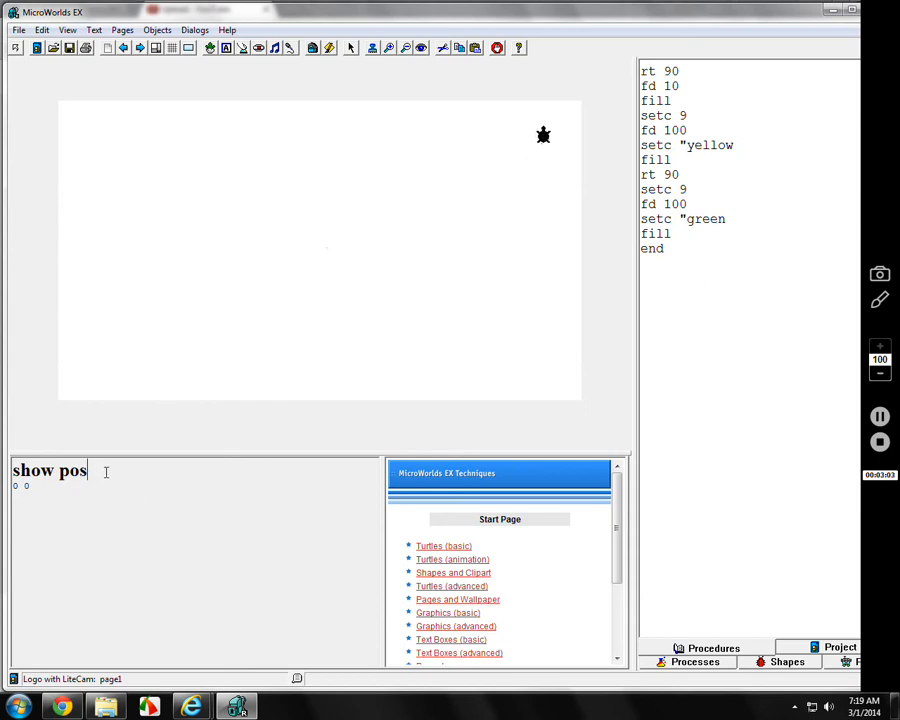
- Report the turtle's position after dragging it to the top-right and bottom-right of the page
{"action": "key", "text": "Return"}
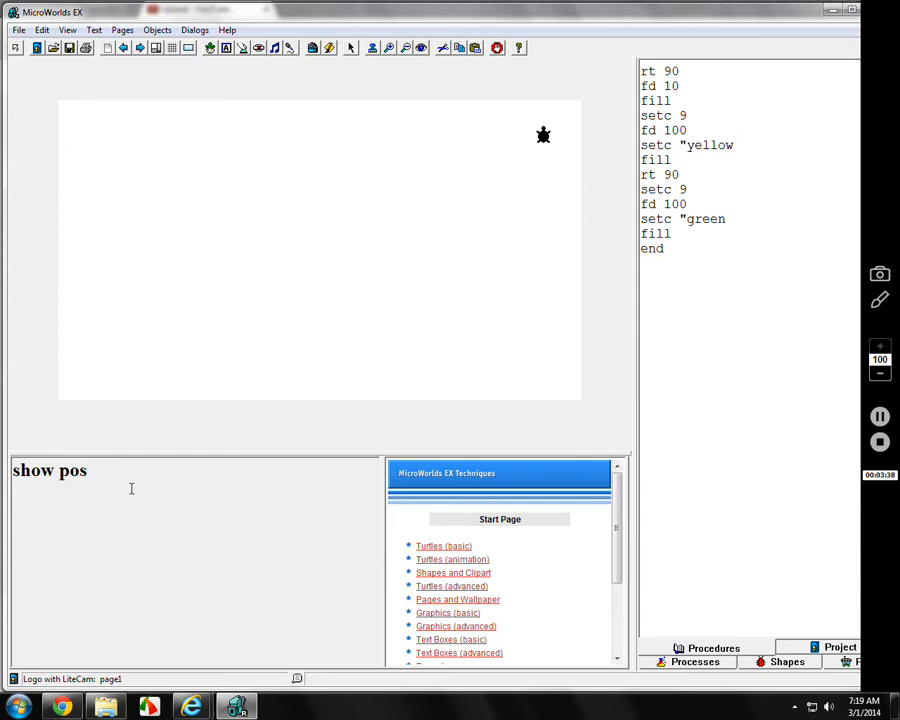
{"action": "key", "text": "Return"}
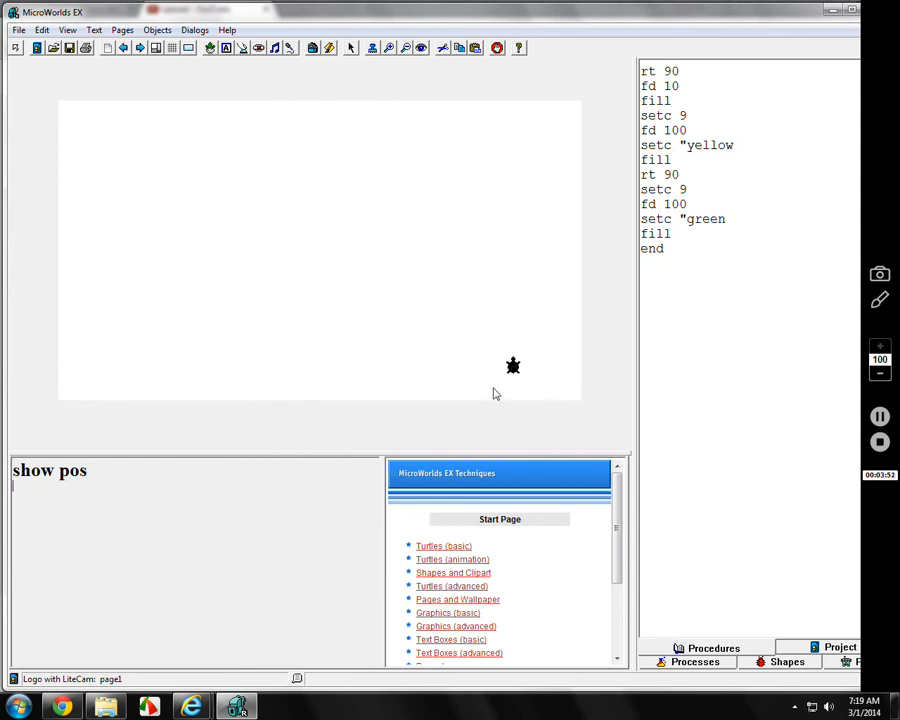
- Report the moved turtle's position, then begin setpos [216 1 to reposition it
{"action": "key", "text": "Return"}
{"action": "type", "text": "setpos ["}
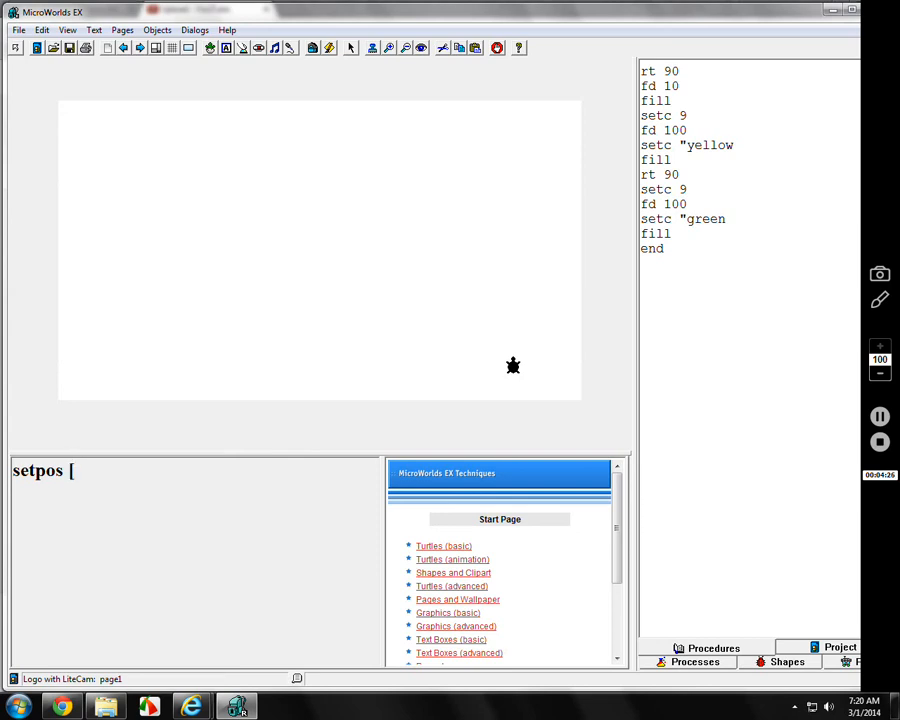
{"action": "type", "text": "216 1"}
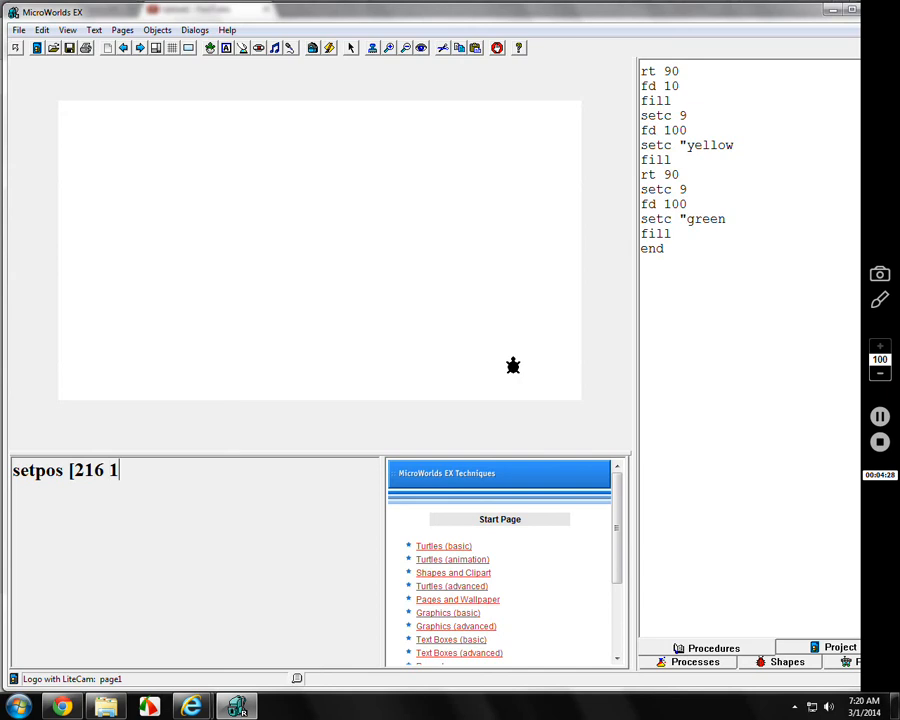